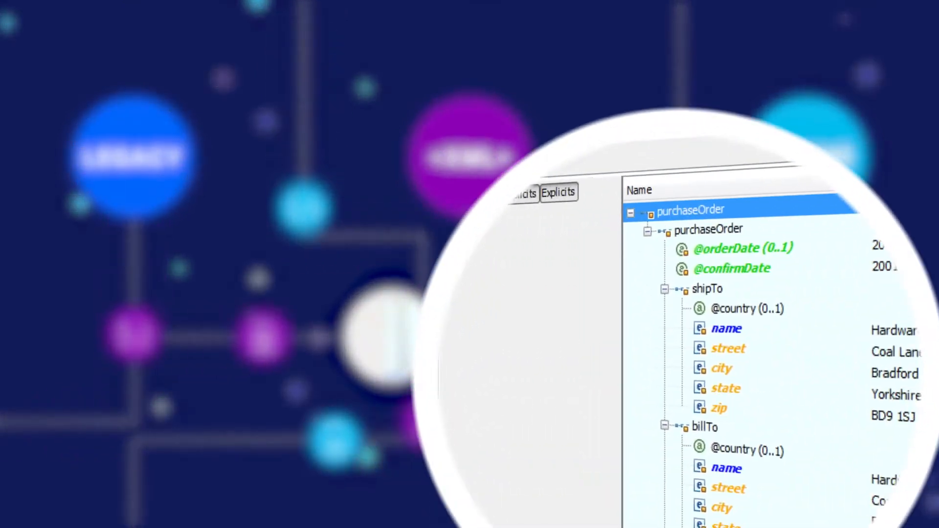
scroll(down, 3)
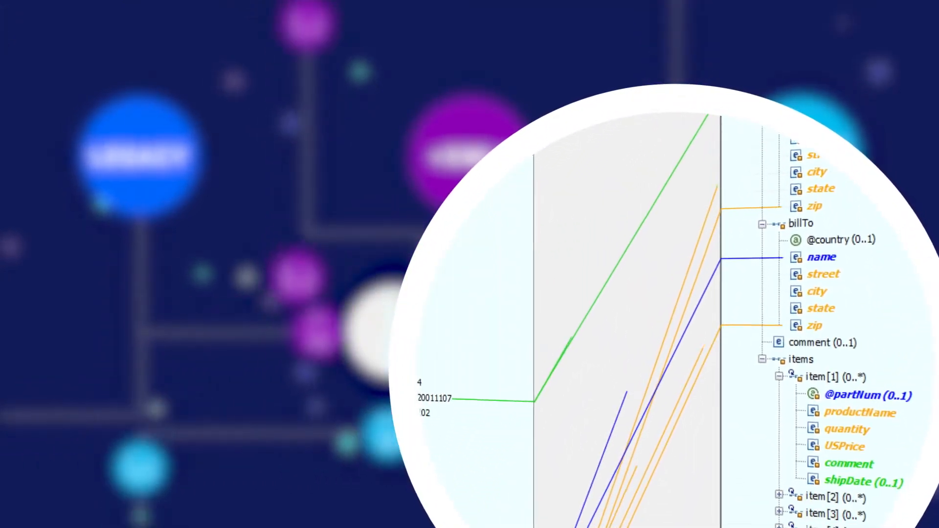